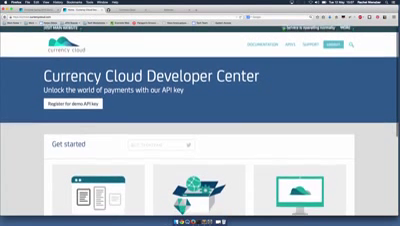
{"action": "scroll", "scroll_direction": "down", "scroll_amount": 3}
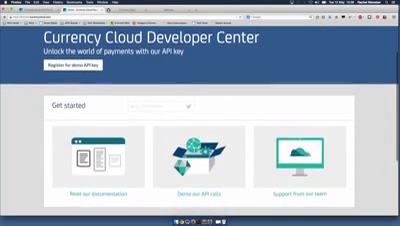
{"action": "scroll", "scroll_direction": "down", "scroll_amount": 3}
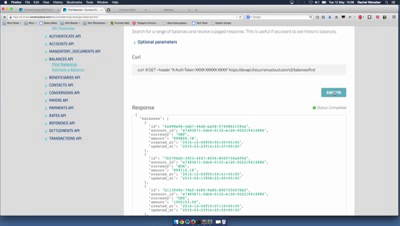
{"action": "scroll", "scroll_direction": "down", "scroll_amount": 3}
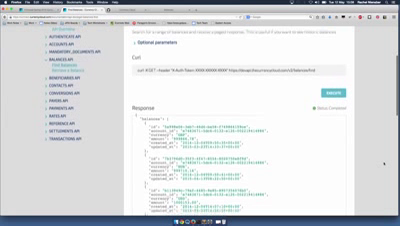
{"action": "scroll", "scroll_direction": "down", "scroll_amount": 3}
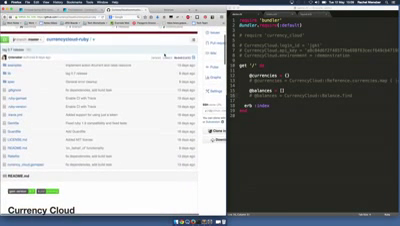
{"action": "scroll", "scroll_direction": "down", "scroll_amount": 3}
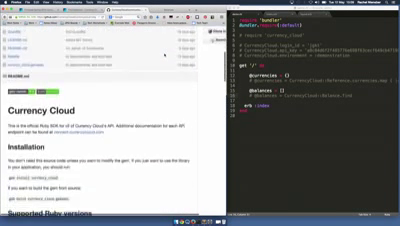
{"action": "scroll", "scroll_direction": "down", "scroll_amount": 3}
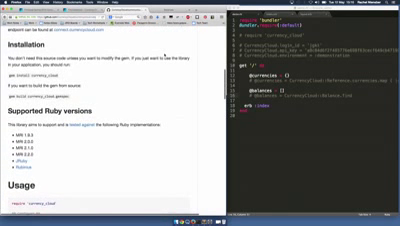
{"action": "scroll", "scroll_direction": "down", "scroll_amount": 3}
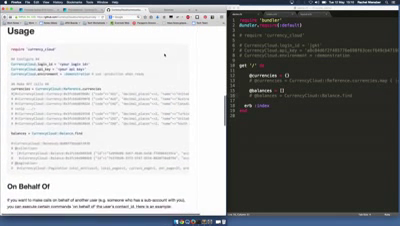